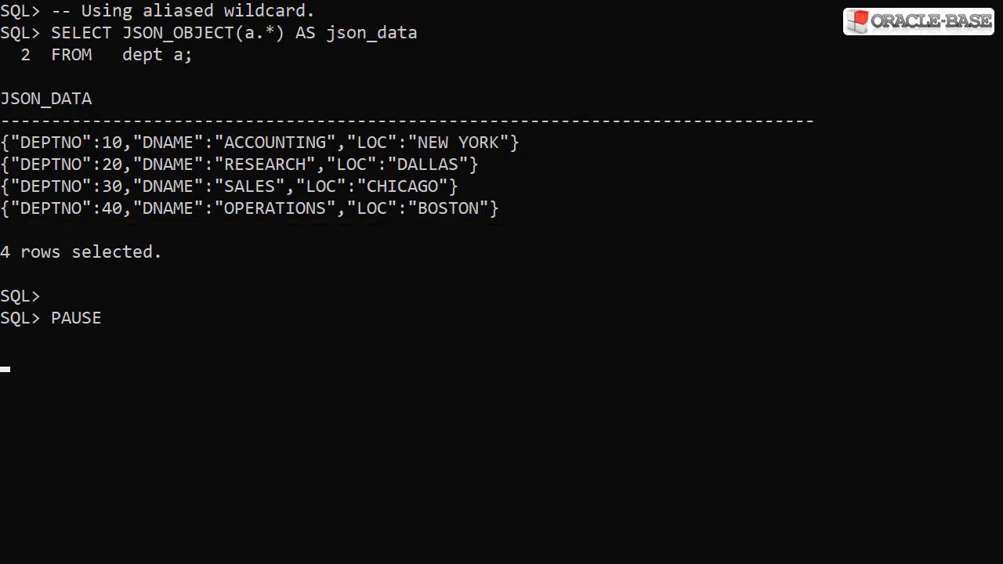
{"action": "left_click", "coordinate": [203, 33]}
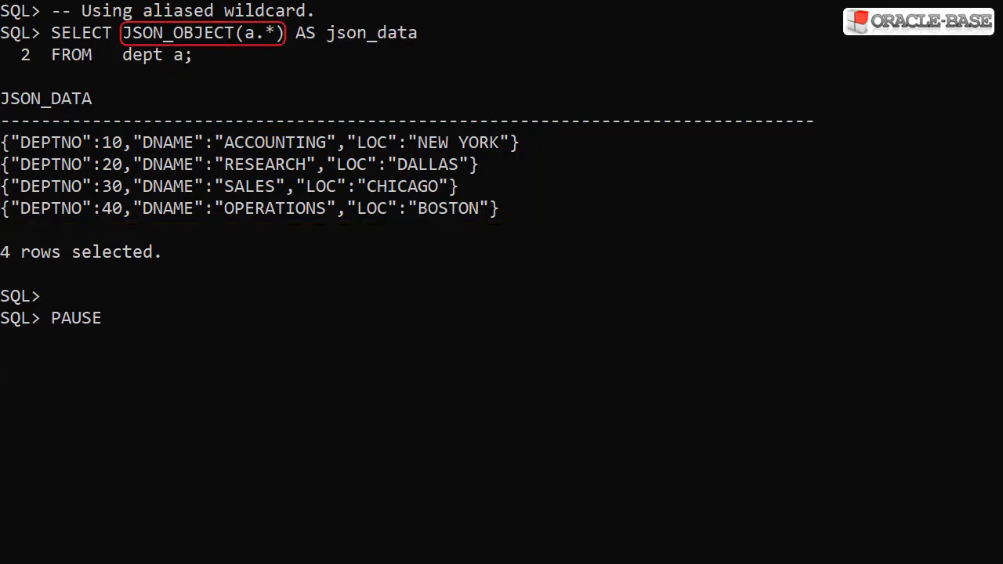